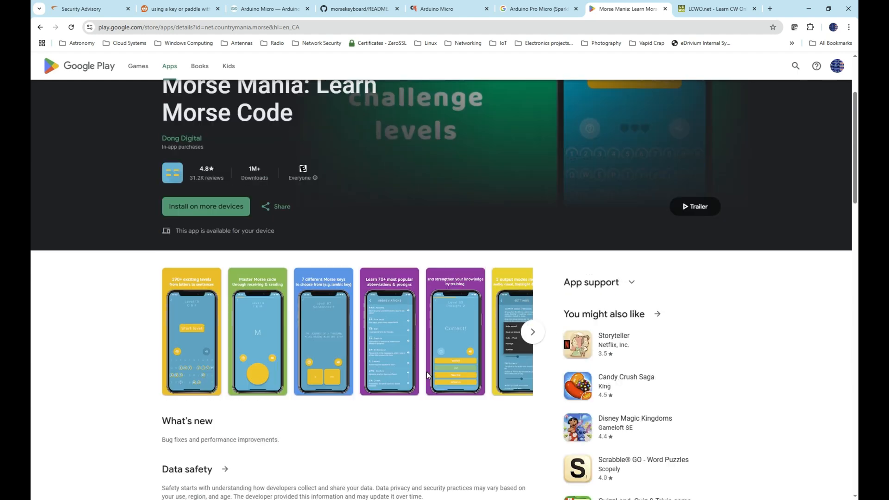
# Scroll through the r/amateurradio Morse Mania key/paddle post, then switch to the Notepad board list
pyautogui.scroll(-3)
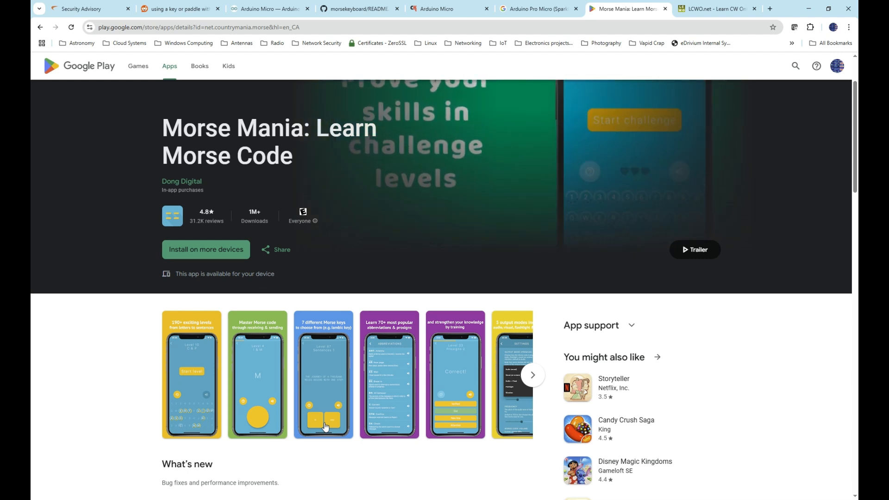
pyautogui.scroll(-3)
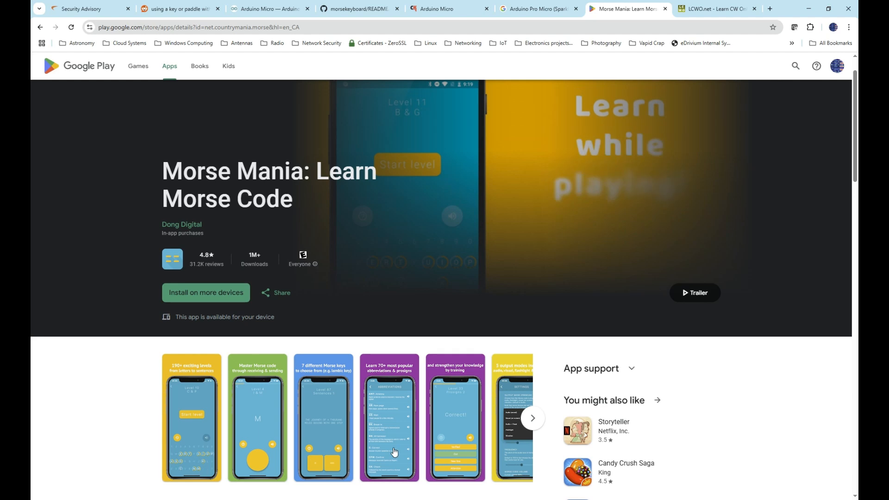
pyautogui.click(178, 9)
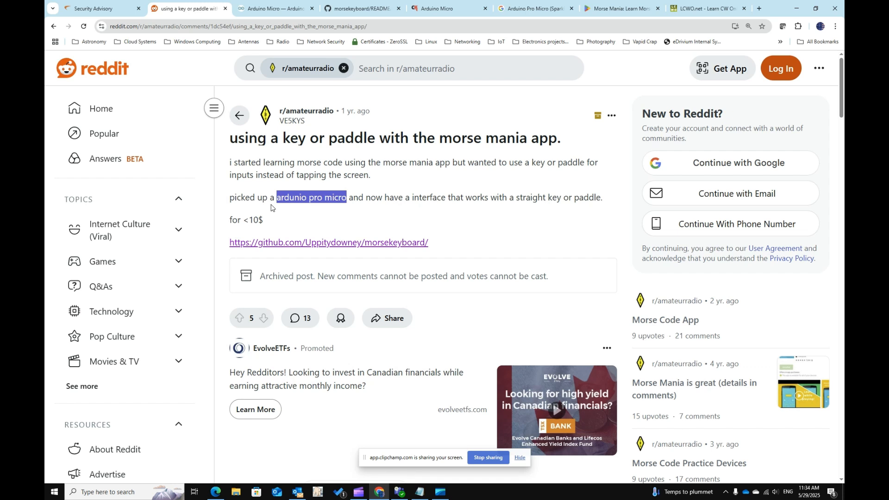
pyautogui.moveTo(257, 306)
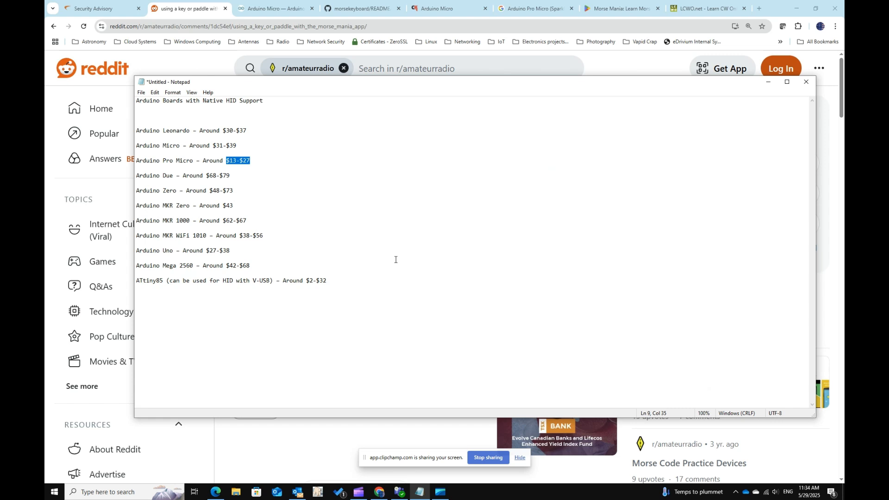
pyautogui.moveTo(331, 170)
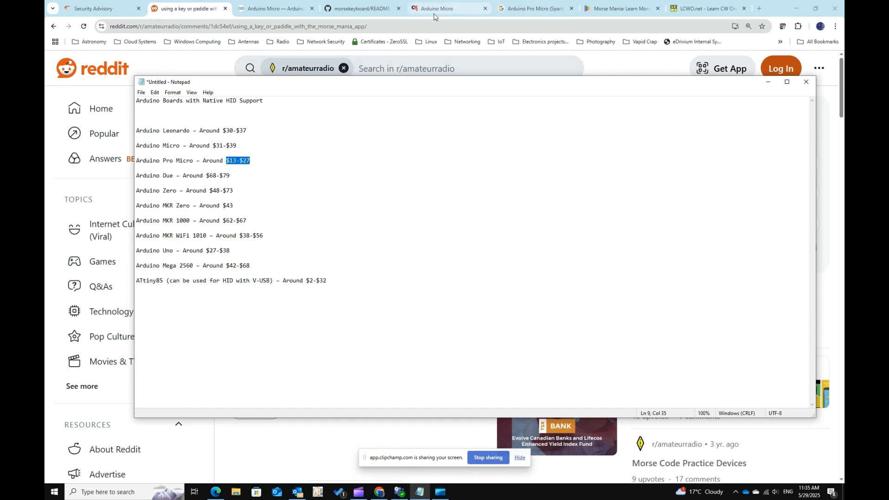
# From the sold-out Arduino Micro listing, reach the Raspberry Pi Pico 2 page with its kit prices
pyautogui.click(447, 8)
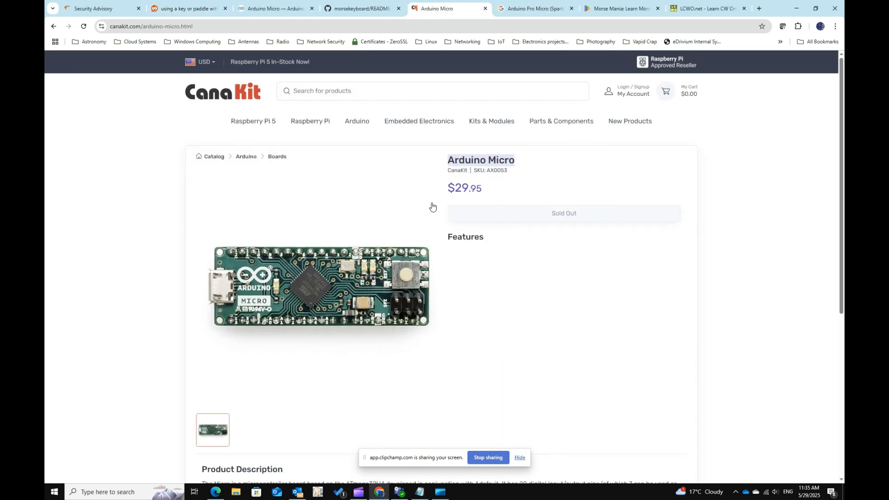
pyautogui.moveTo(458, 189)
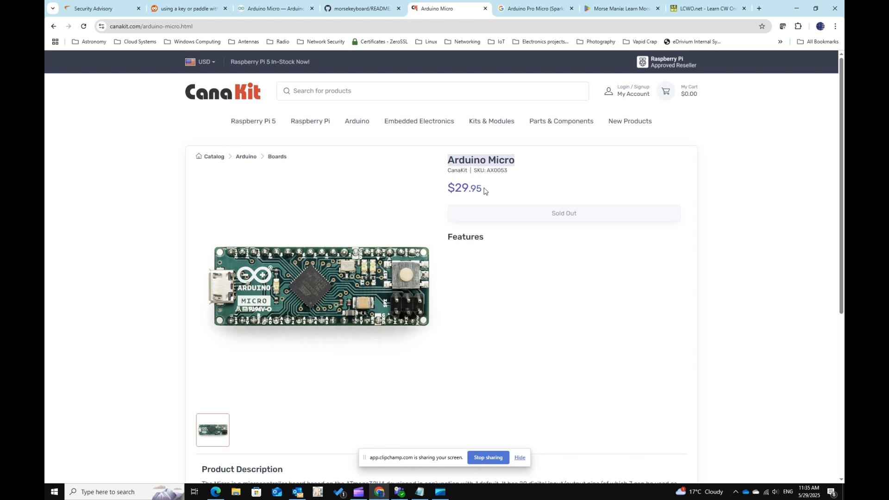
pyautogui.moveTo(447, 371)
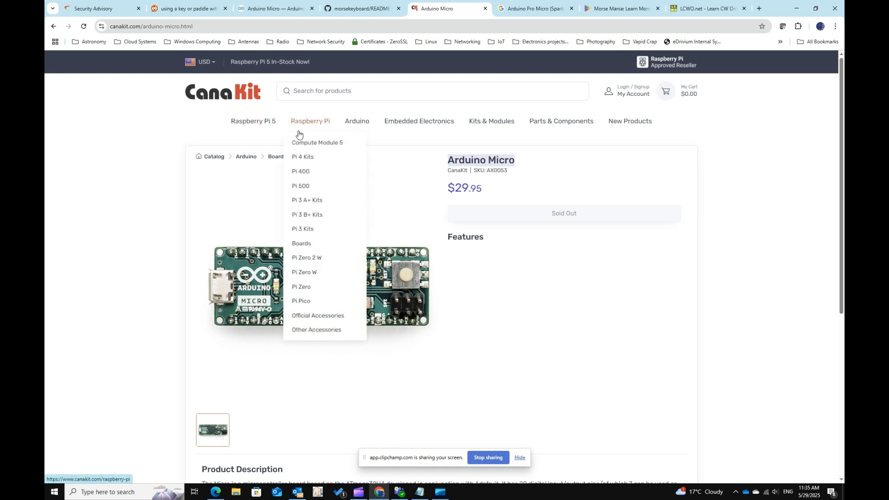
pyautogui.moveTo(303, 303)
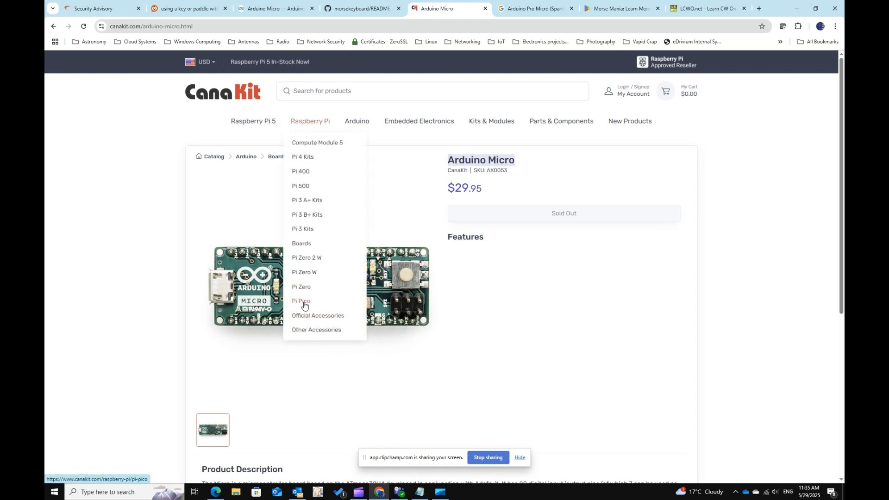
pyautogui.click(300, 301)
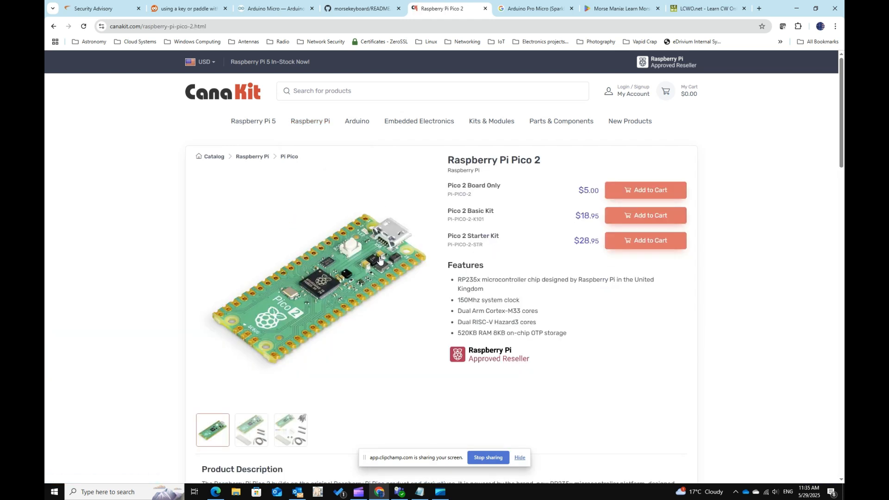
pyautogui.moveTo(496, 206)
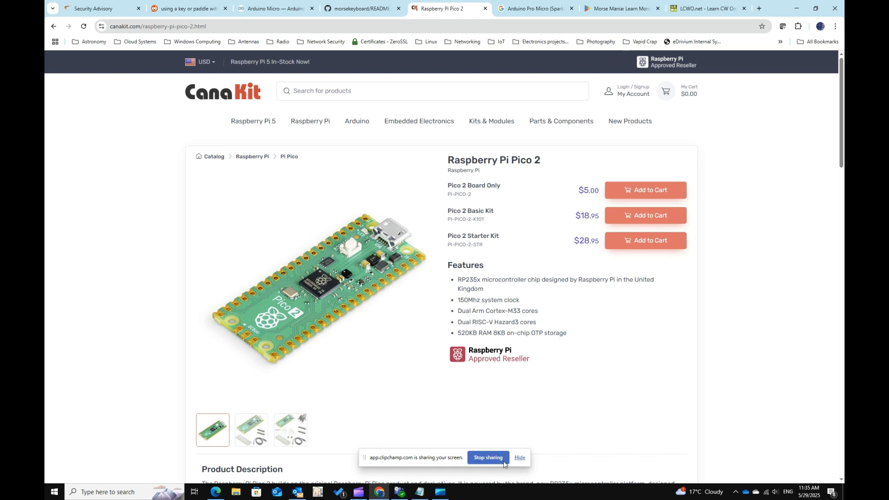
pyautogui.click(363, 7)
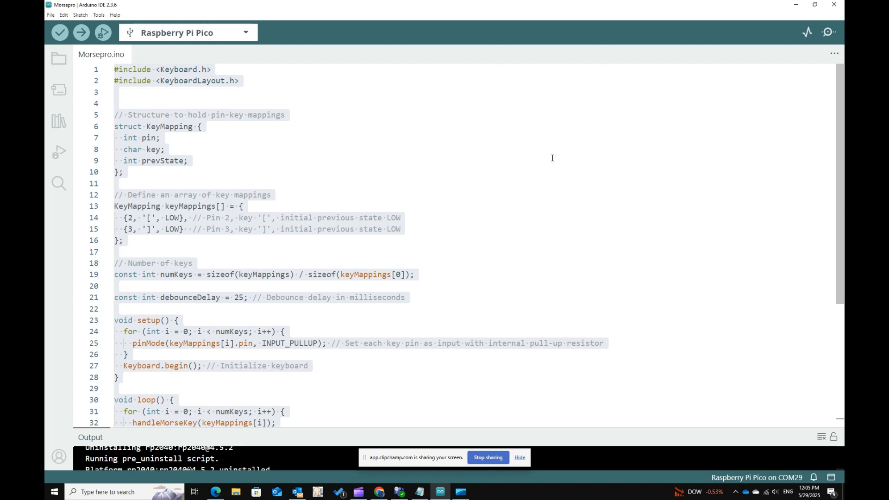
pyautogui.moveTo(487, 458)
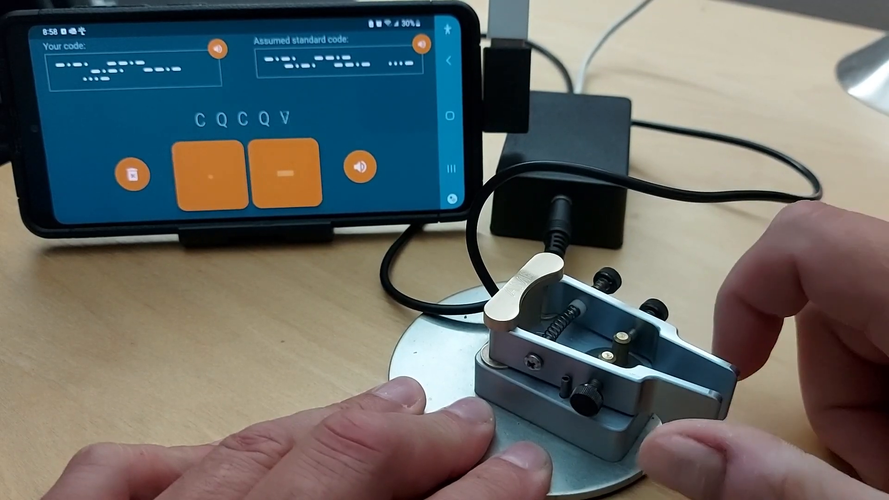
# Key more Morse through the Pico so Morse Mania decodes A3 after C Q C Q V
pyautogui.click(212, 173)
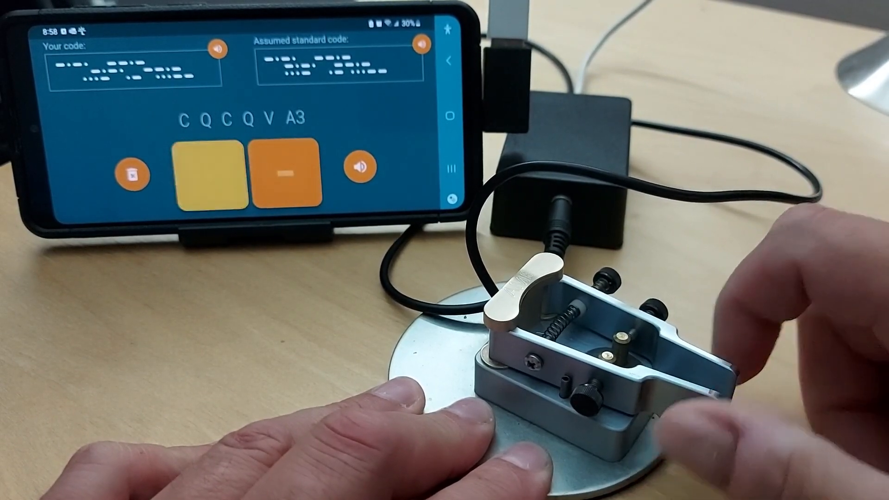